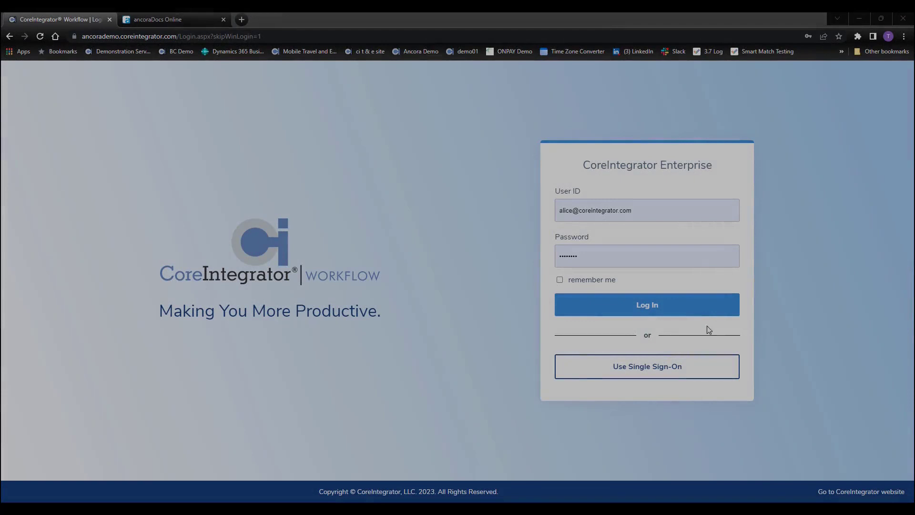
Step: Sign in to the workflow site to reach the Invoice Approval queue of assigned invoices
left_click(646, 305)
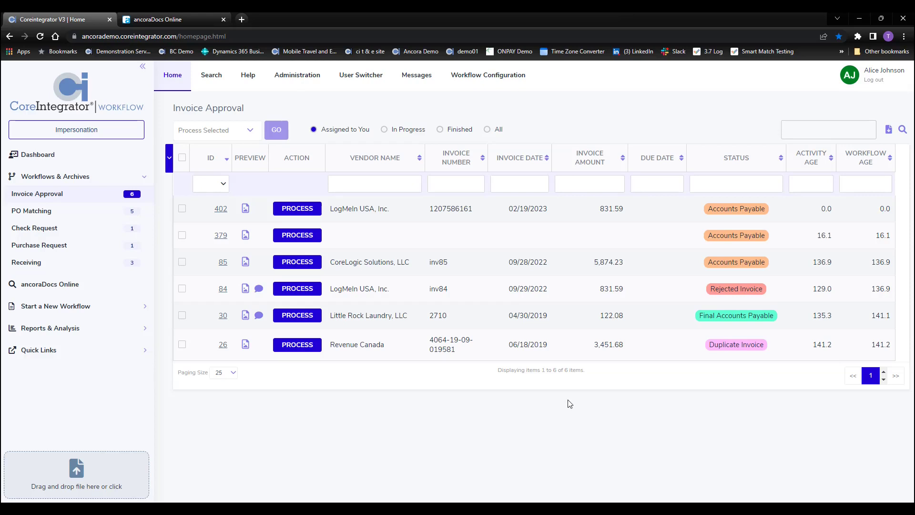
mouse_move(40, 224)
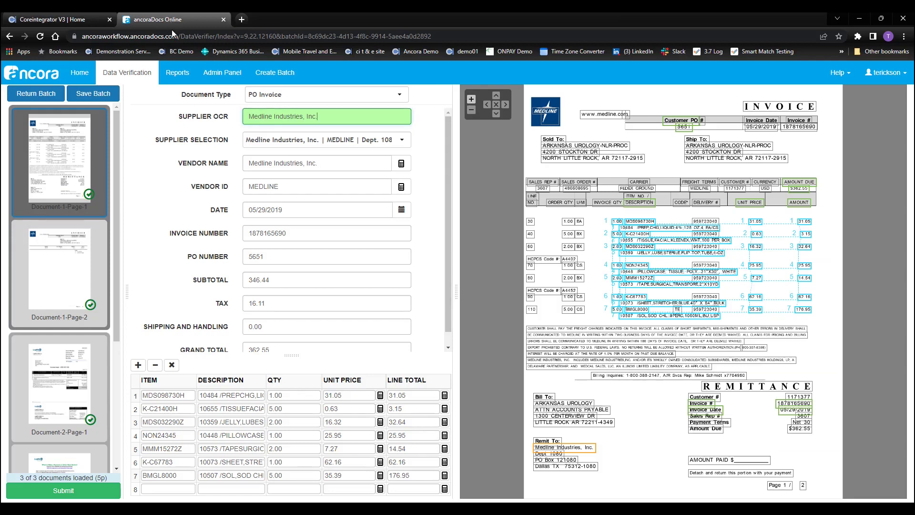
mouse_move(149, 204)
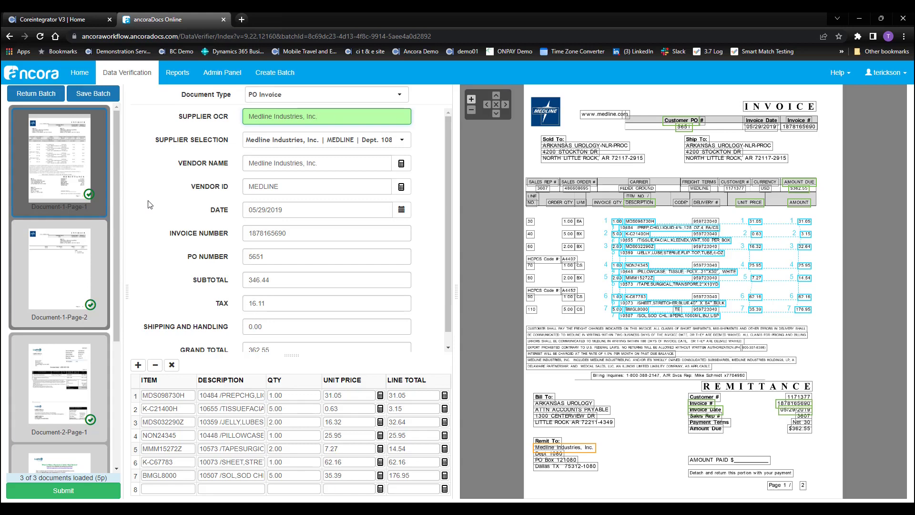
mouse_move(176, 286)
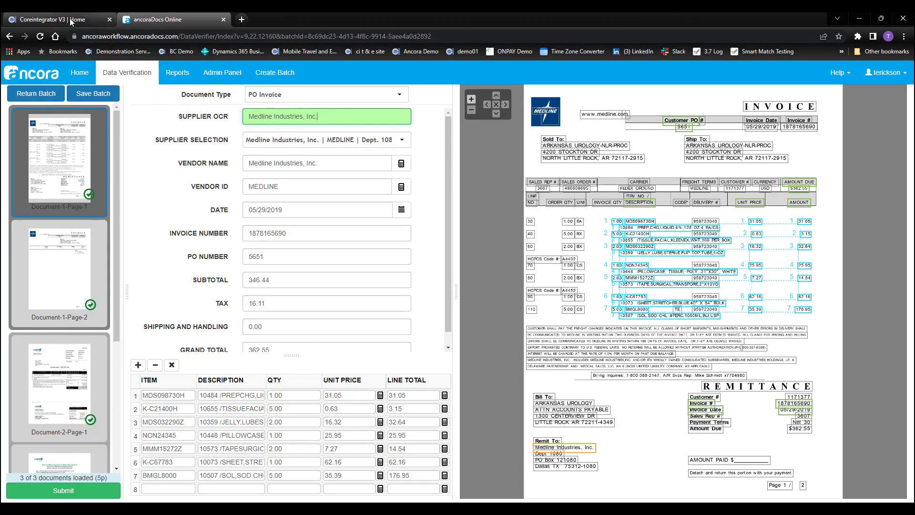
Step: Return from the Medline invoice in ancoraDocs to the CoreIntegrator Invoice Approval list
left_click(48, 19)
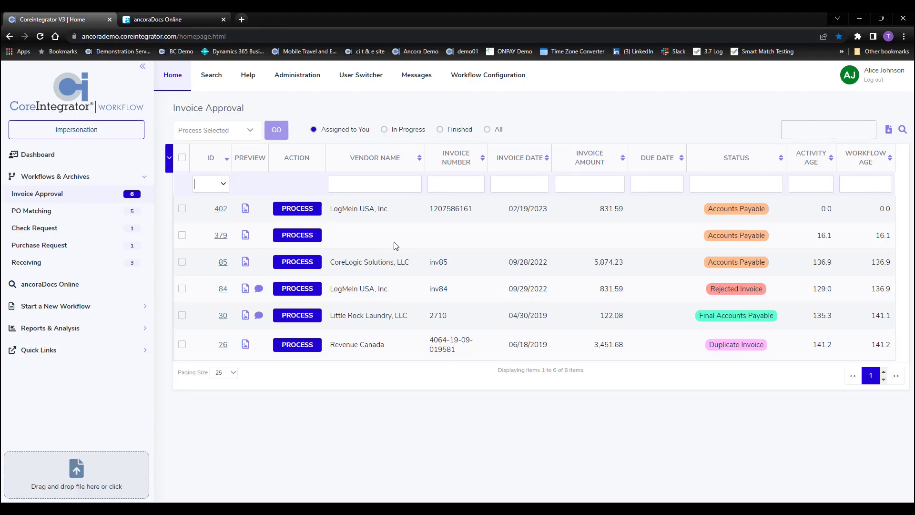
mouse_move(298, 211)
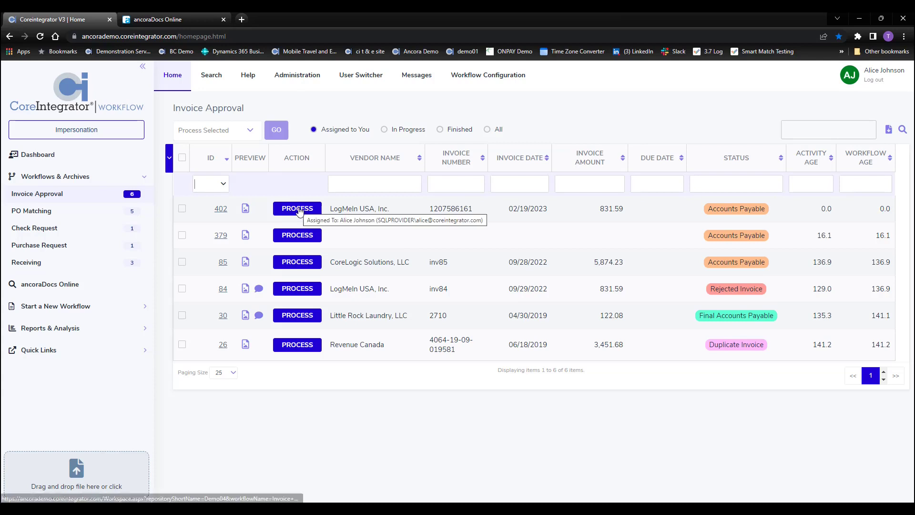
Step: Start processing invoice 402 from LogMeIn USA in the approval queue
left_click(298, 208)
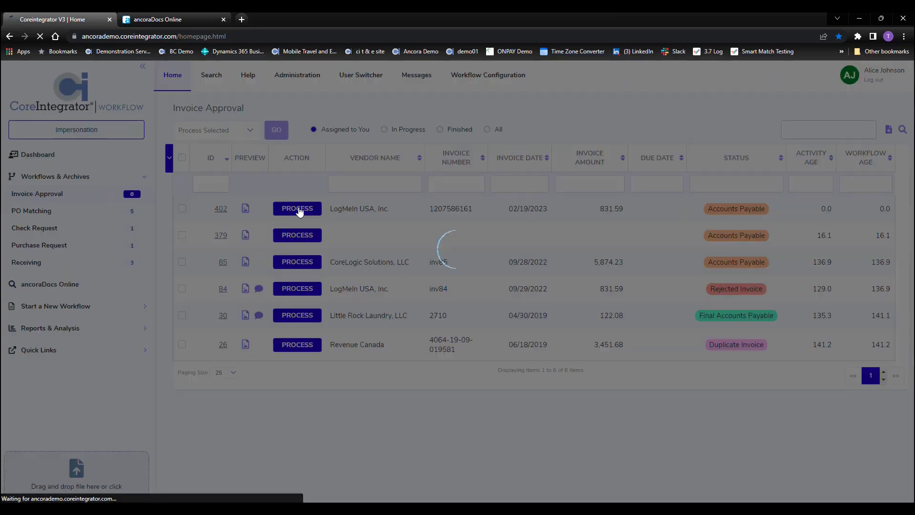
Step: Review invoice 402's GL distribution of 831.59 to Computer Software, then return to its header
left_click(298, 208)
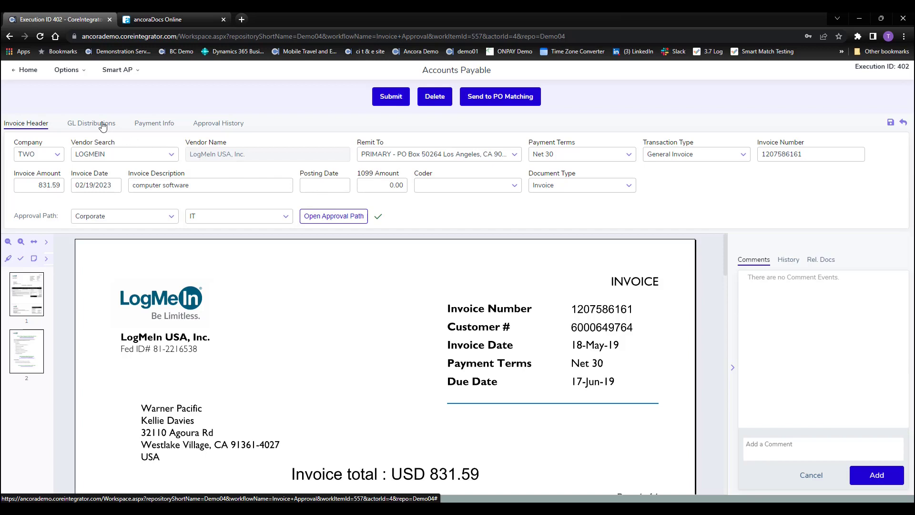
left_click(91, 123)
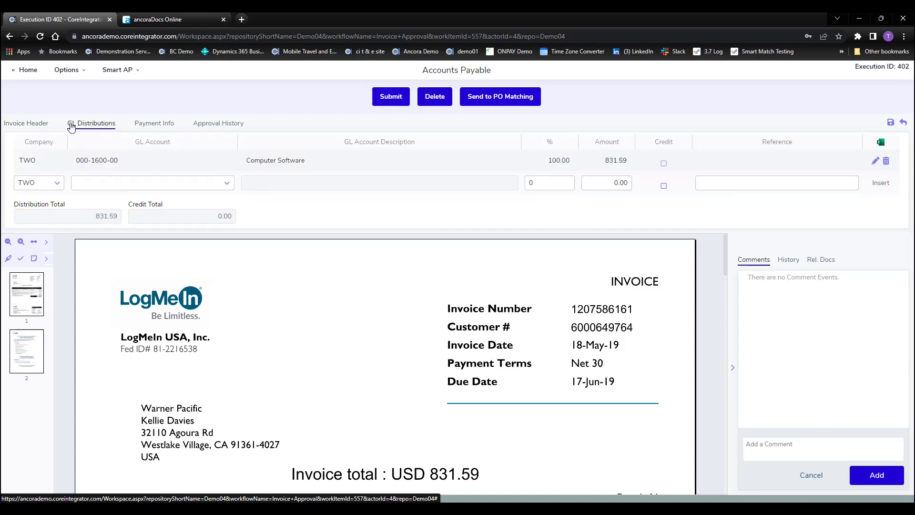
left_click(26, 123)
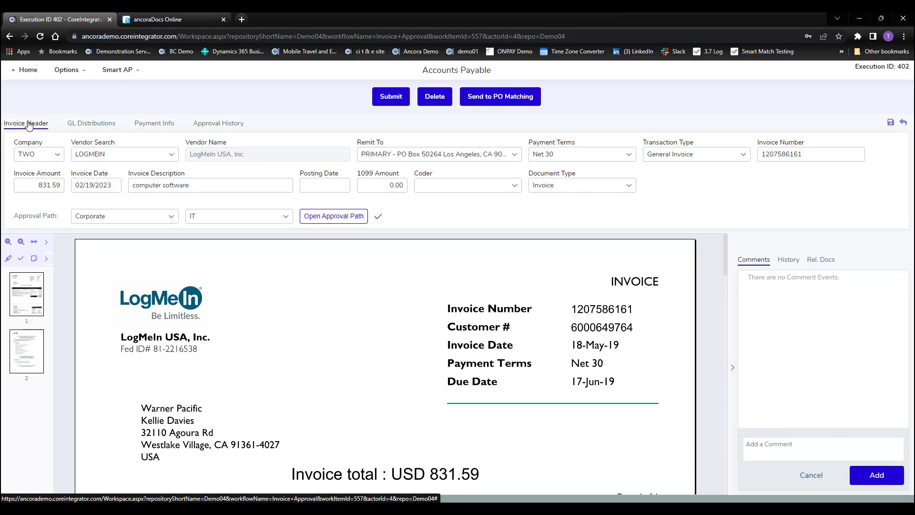
mouse_move(377, 114)
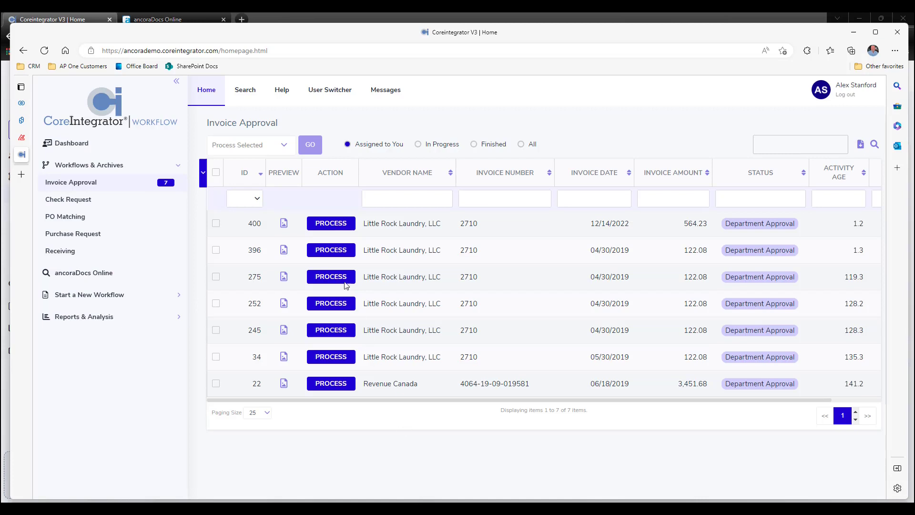
Step: Approve the Little Rock Laundry invoice 400 at the Department Approval step
left_click(331, 223)
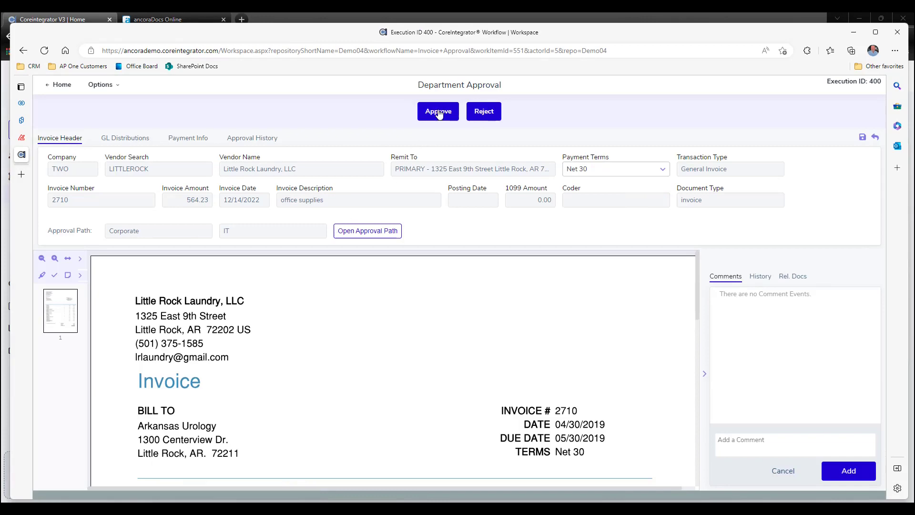
left_click(438, 111)
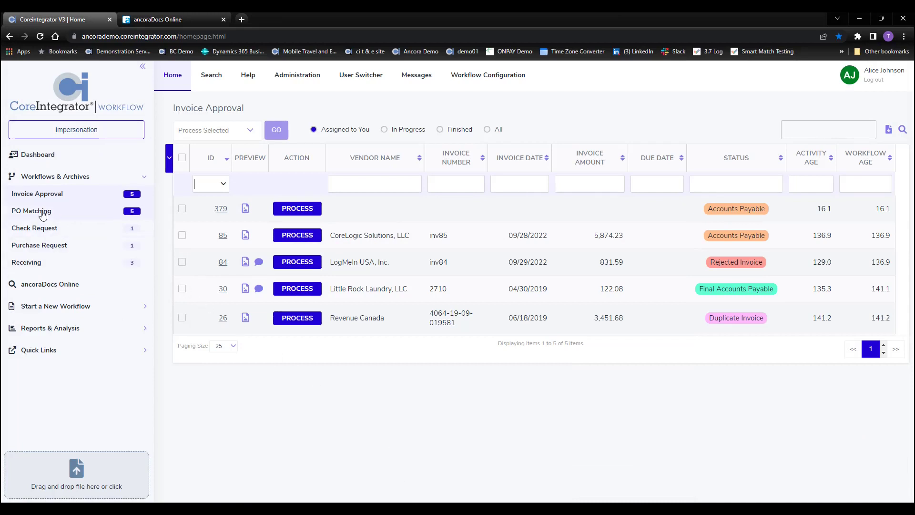
mouse_move(42, 213)
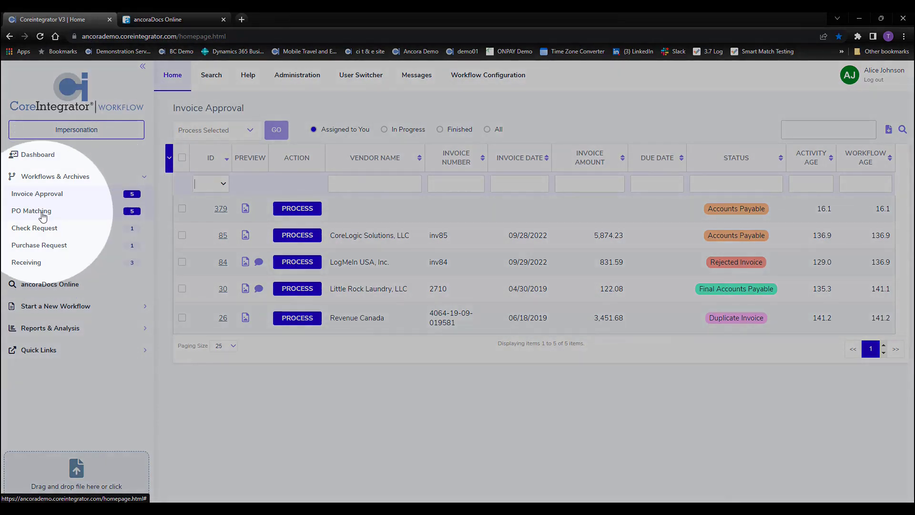
Step: Show the PO Matching work list with its five invoices' smart match results
left_click(31, 211)
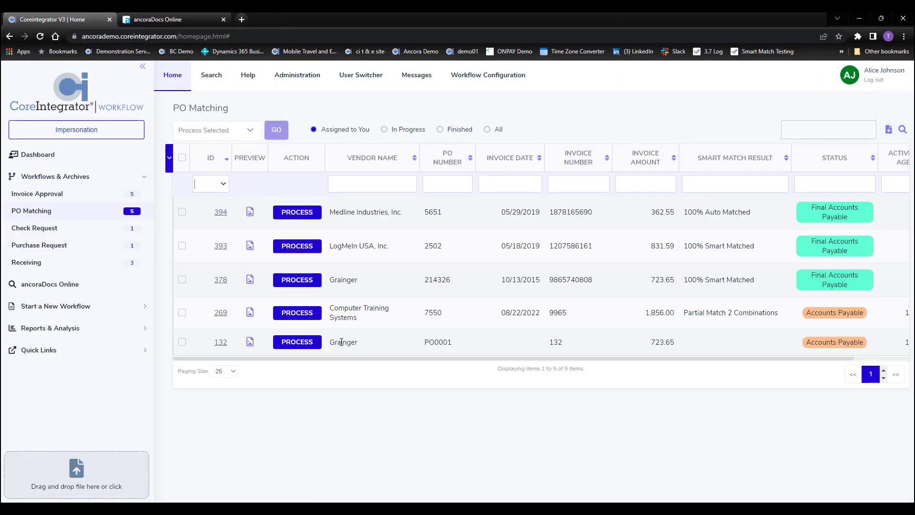
mouse_move(405, 346)
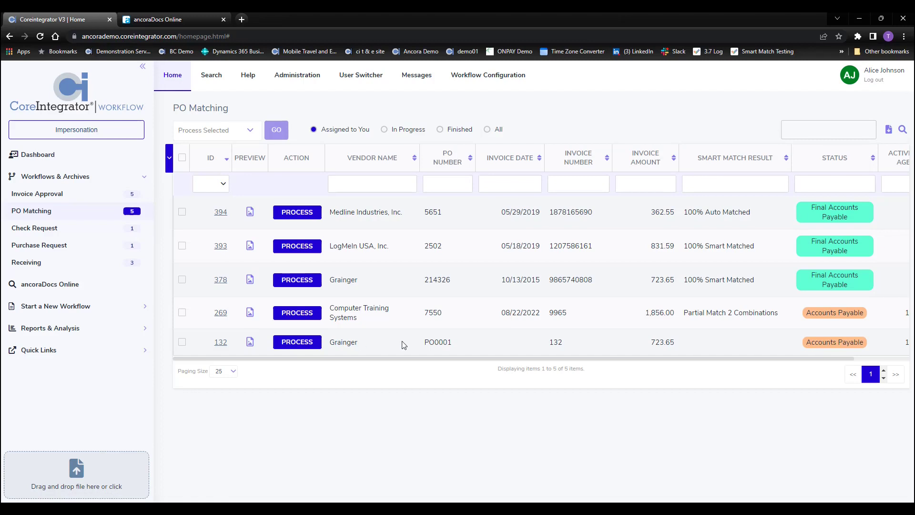
mouse_move(516, 334)
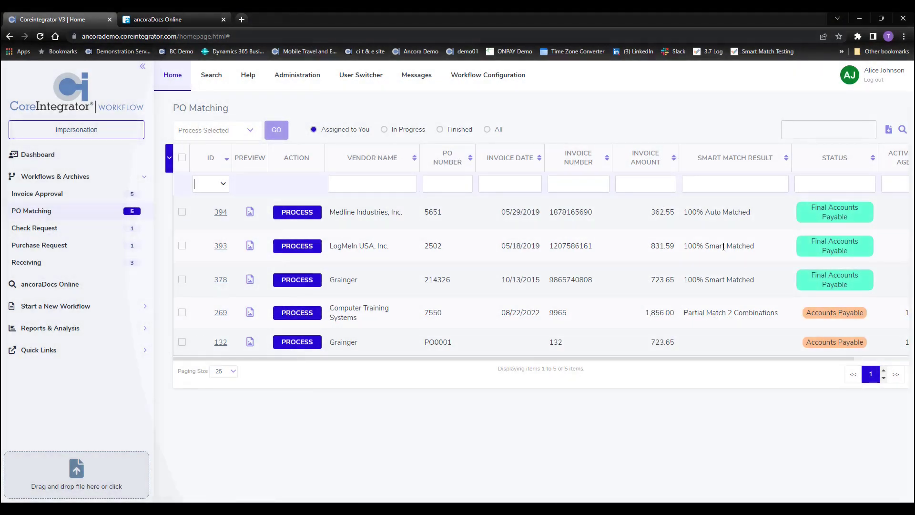
mouse_move(675, 266)
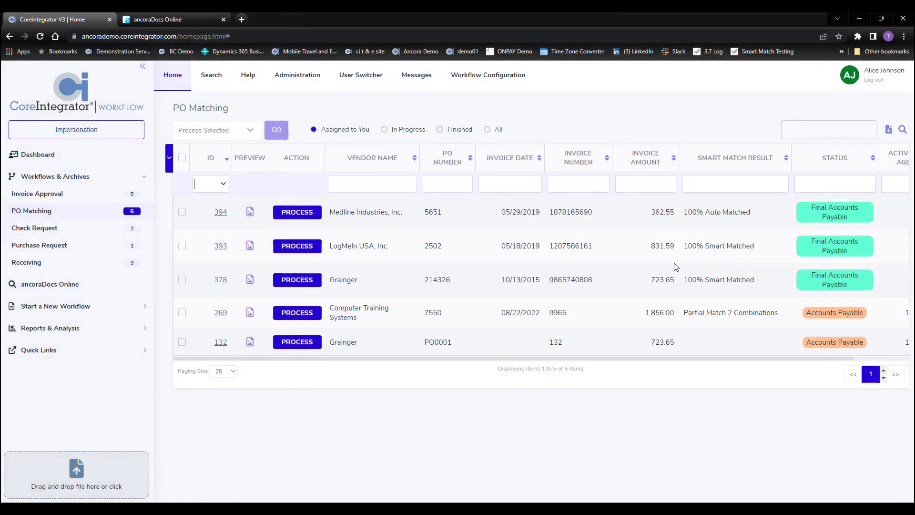
mouse_move(62, 204)
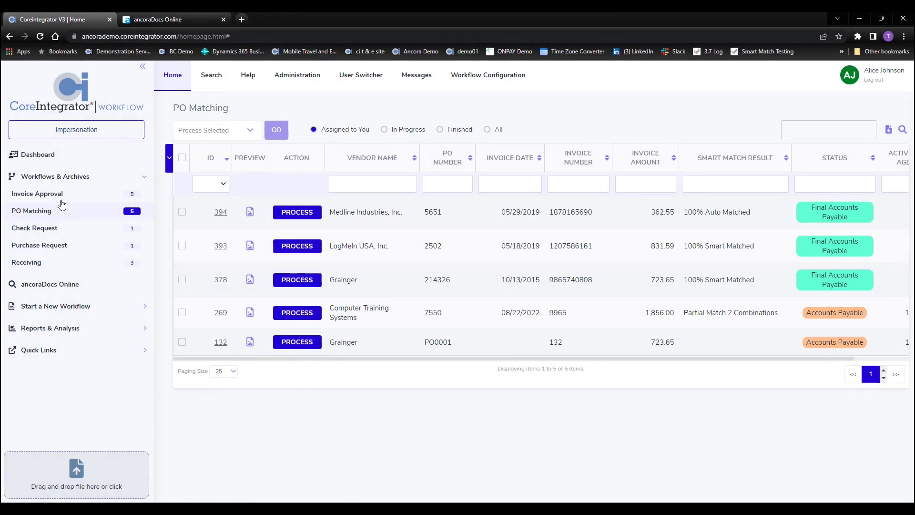
Step: Filter the Invoice Approval list to in-progress invoices with vendor name 'rock'
left_click(36, 194)
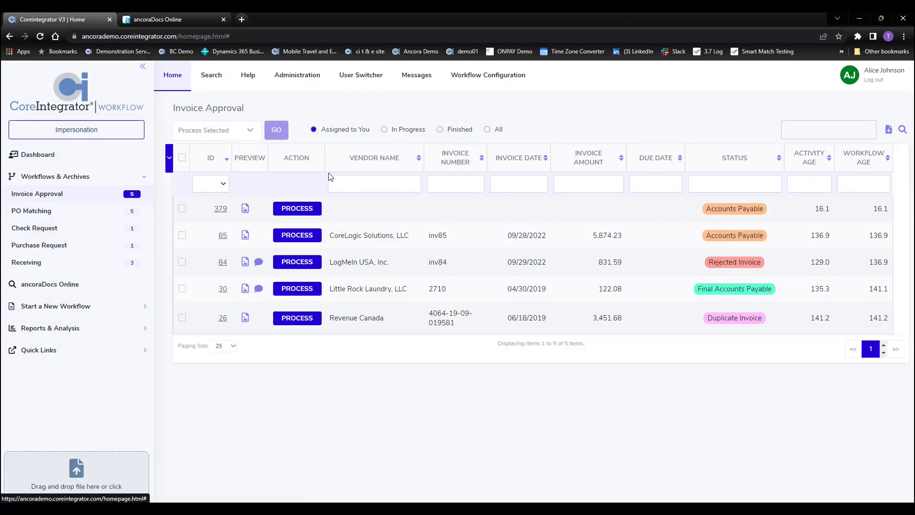
left_click(383, 129)
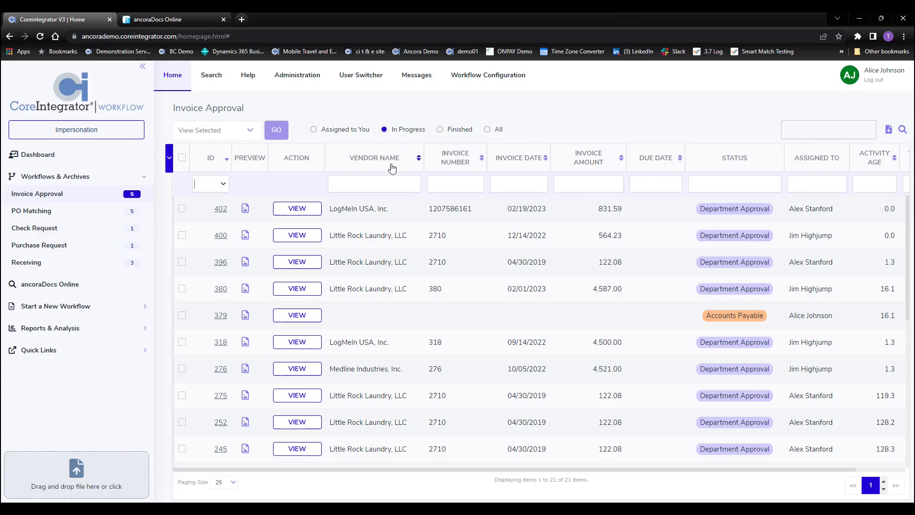
type("rock")
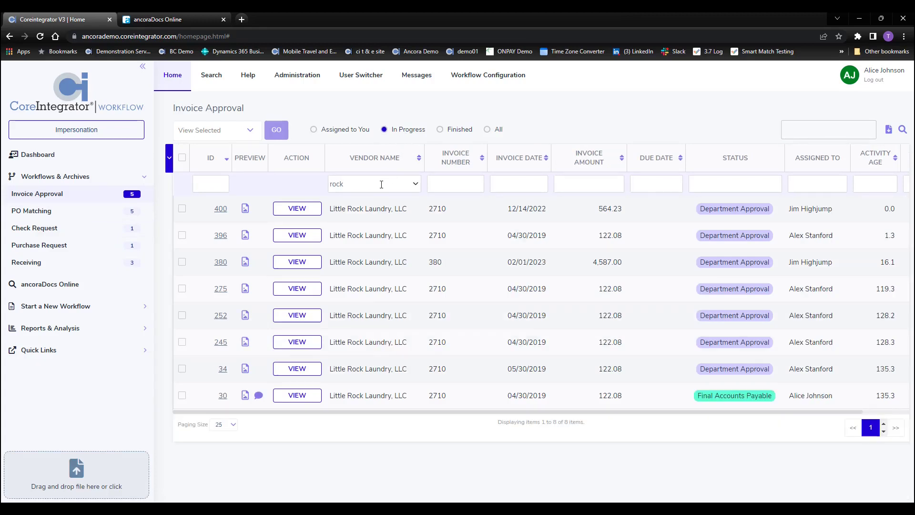
mouse_move(403, 213)
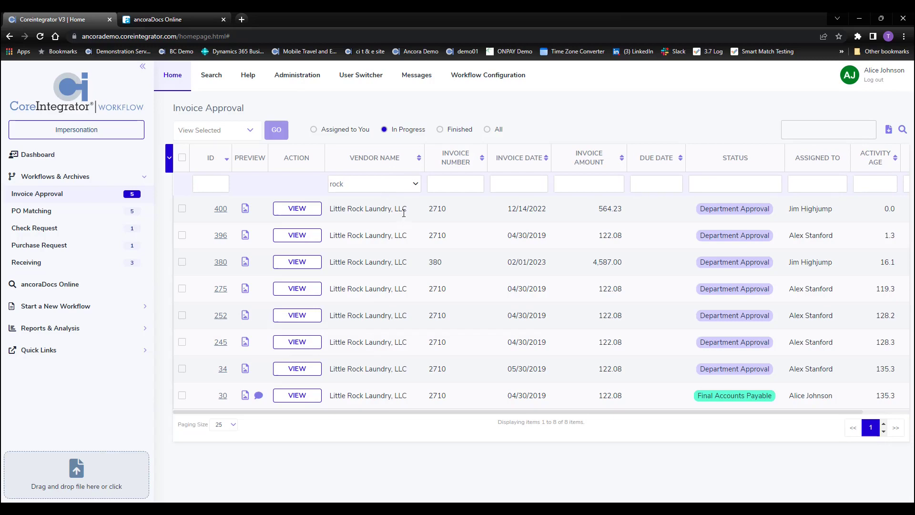